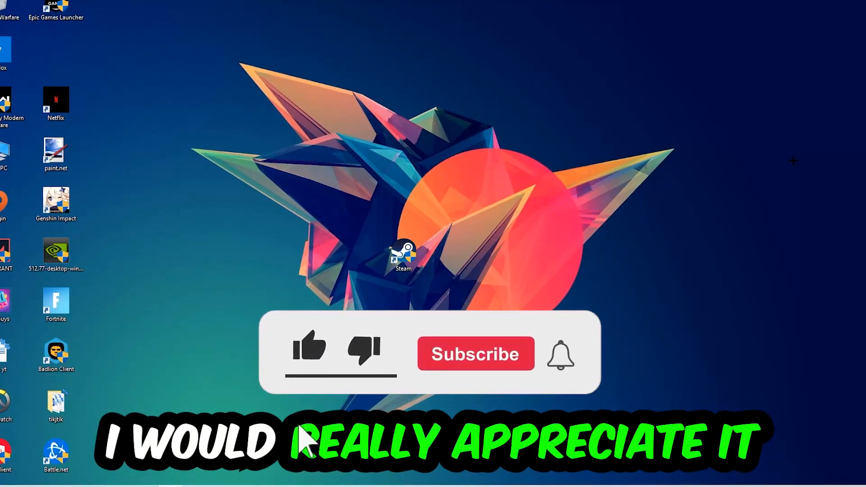
# Bring up the taskbar's shortcut menu containing the Task Manager entry.
pyautogui.click(309, 350)
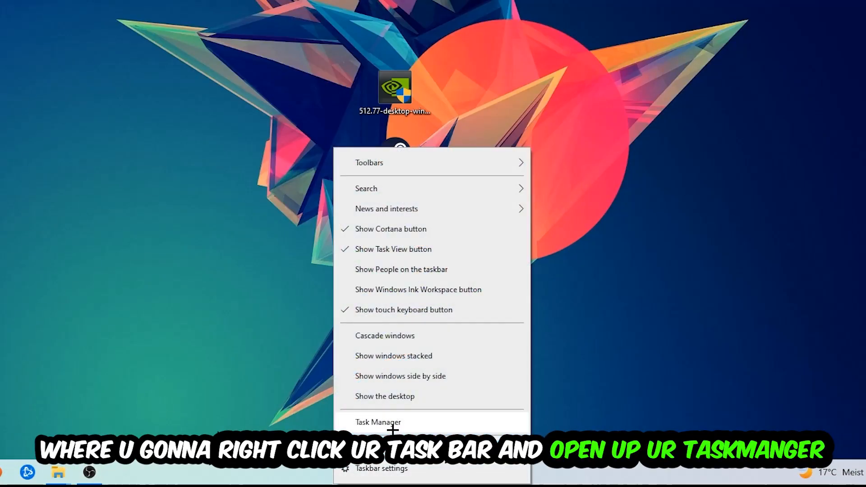
# Launch Task Manager, select DPHelper Application and bring up the End task options for a process.
pyautogui.click(378, 423)
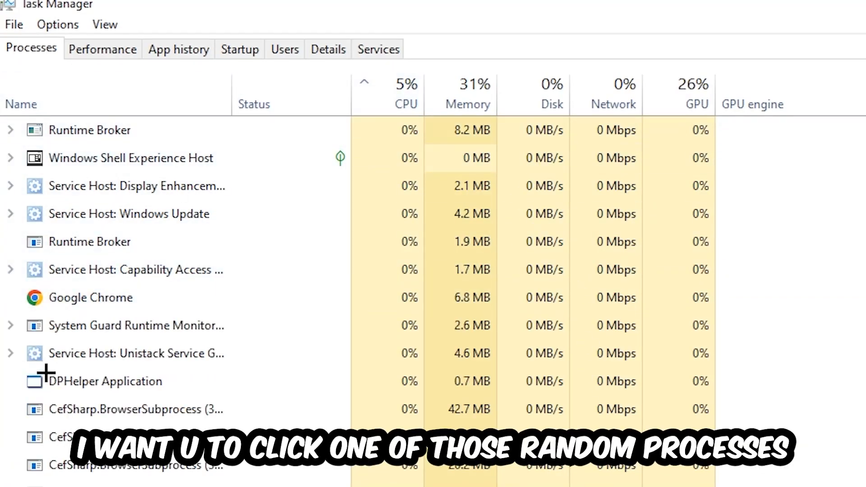
pyautogui.click(105, 381)
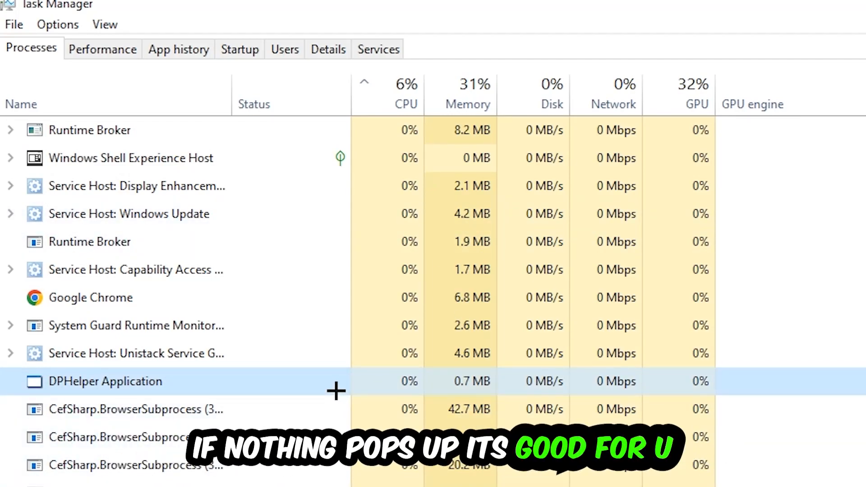
pyautogui.scroll(-3)
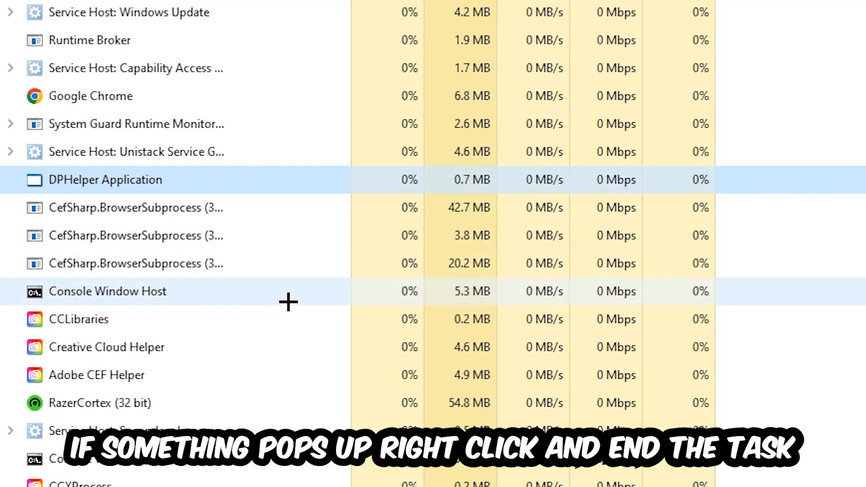
pyautogui.rightClick(107, 292)
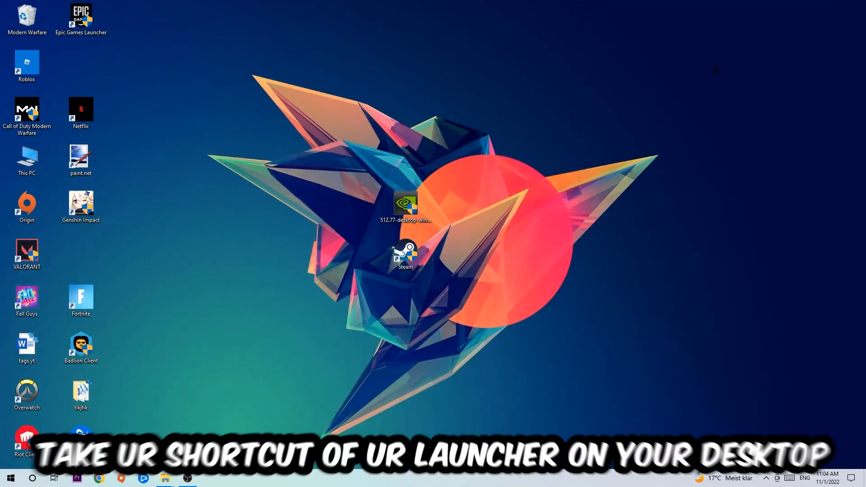
# Drag the Steam shortcut up and then right toward the top of the desktop.
pyautogui.moveTo(405, 254); pyautogui.dragTo(513, 161)
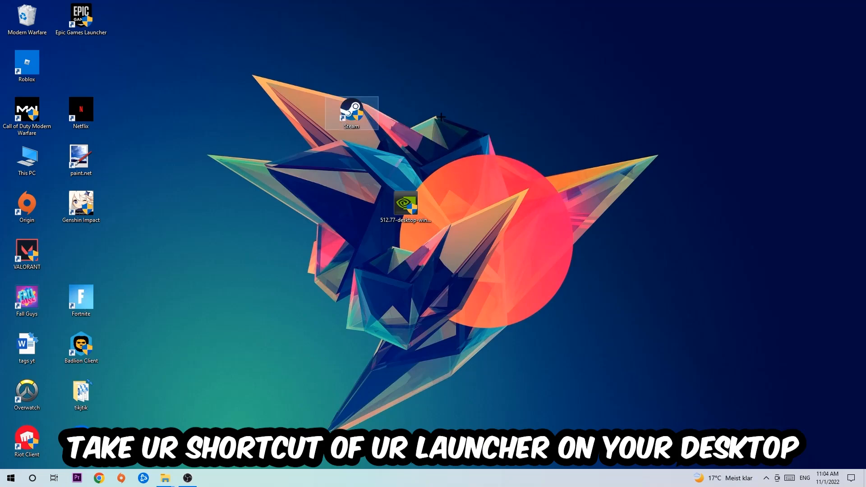
pyautogui.moveTo(352, 114); pyautogui.dragTo(513, 113)
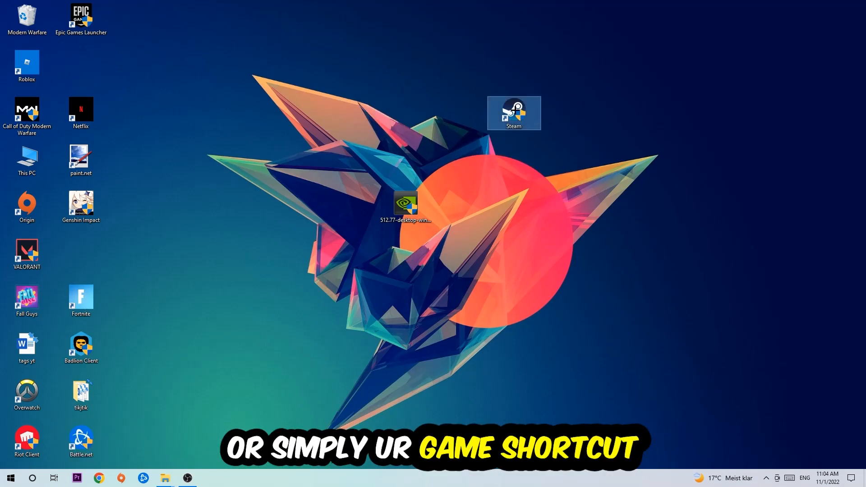
# Set the Steam shortcut to Windows 8 compatibility mode and Run as administrator, confirming with OK.
pyautogui.rightClick(513, 113)
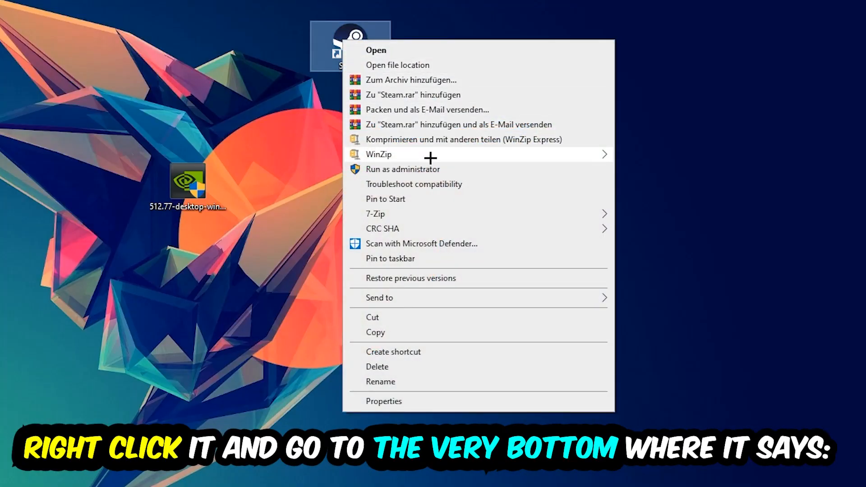
pyautogui.click(384, 401)
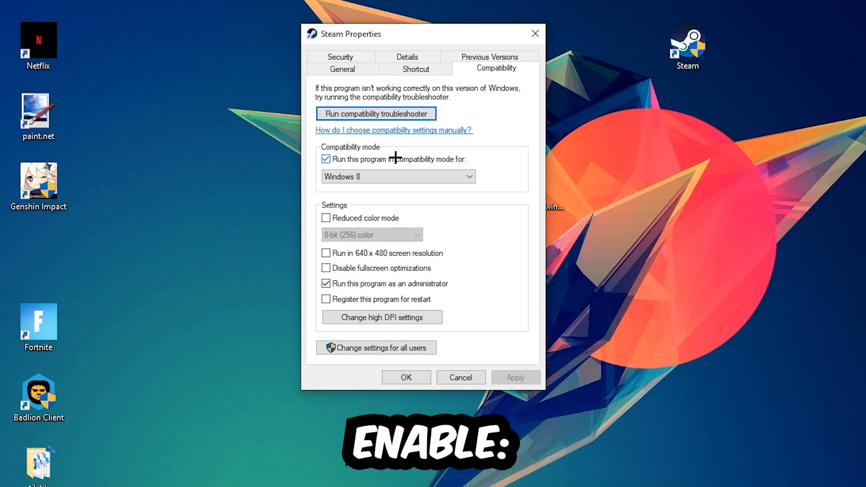
pyautogui.moveTo(503, 195)
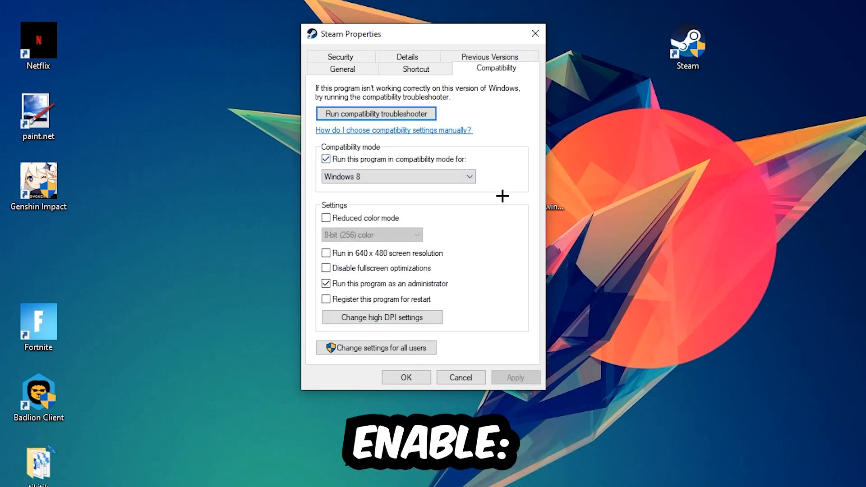
pyautogui.moveTo(309, 333)
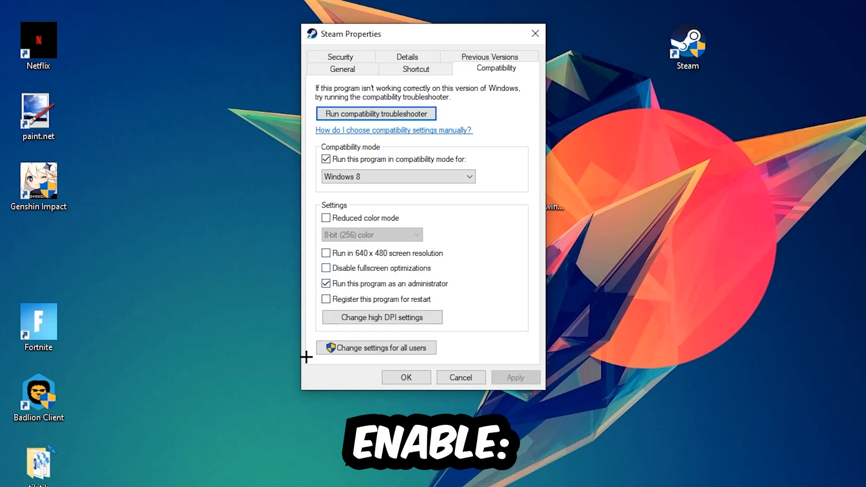
pyautogui.click(405, 378)
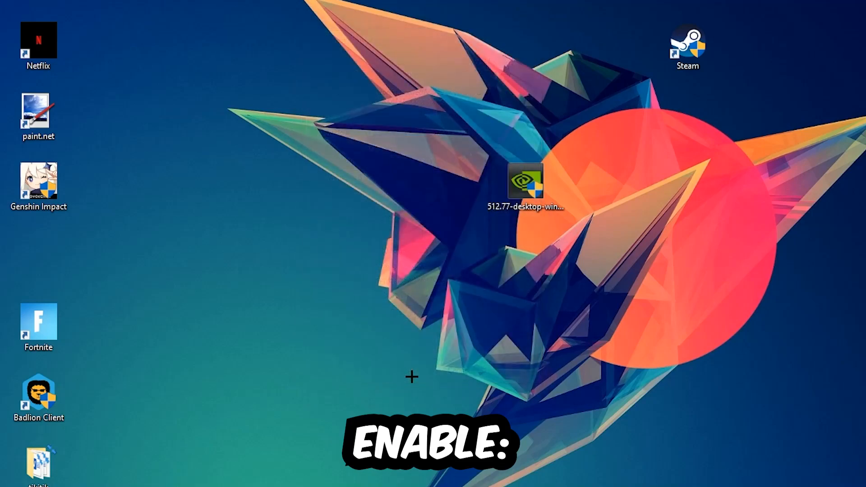